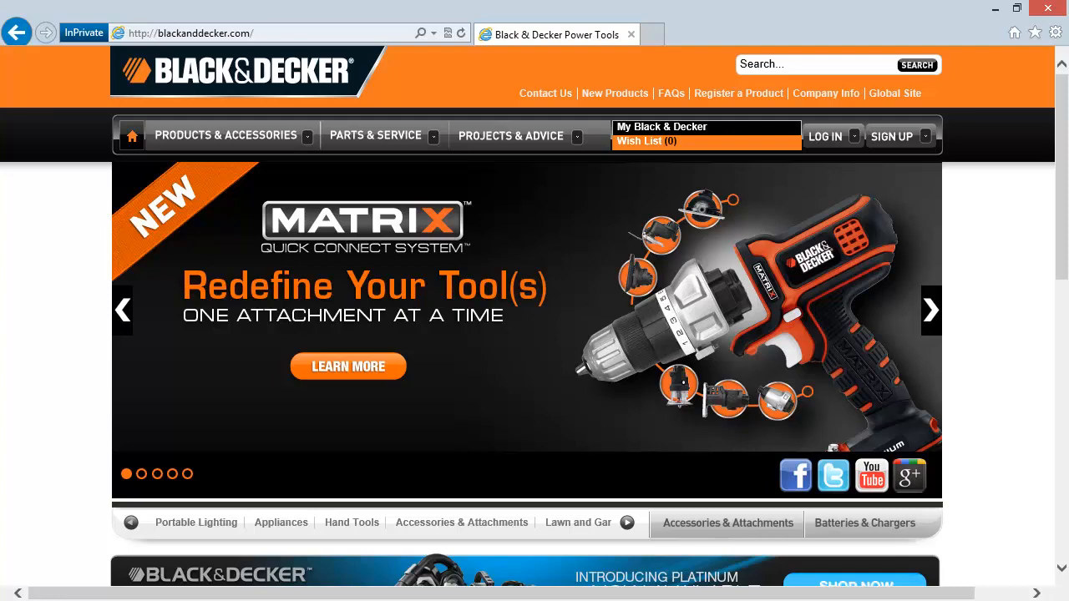
Edit the IE address after blackanddecker.com/ to add elmah, then bring up a Chrome incognito window.
left_click(931, 309)
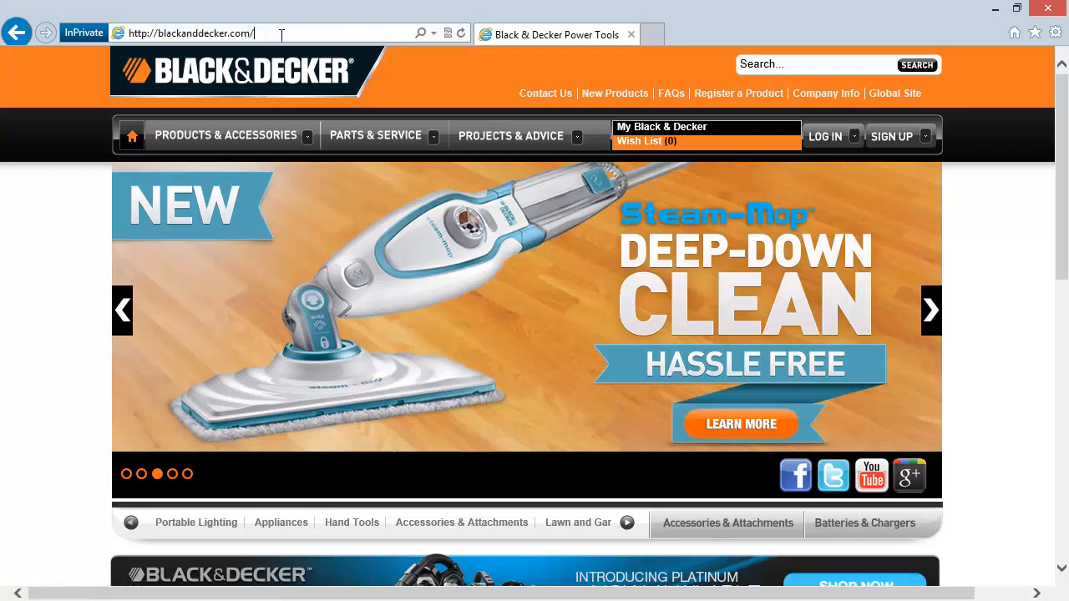
type("elmah")
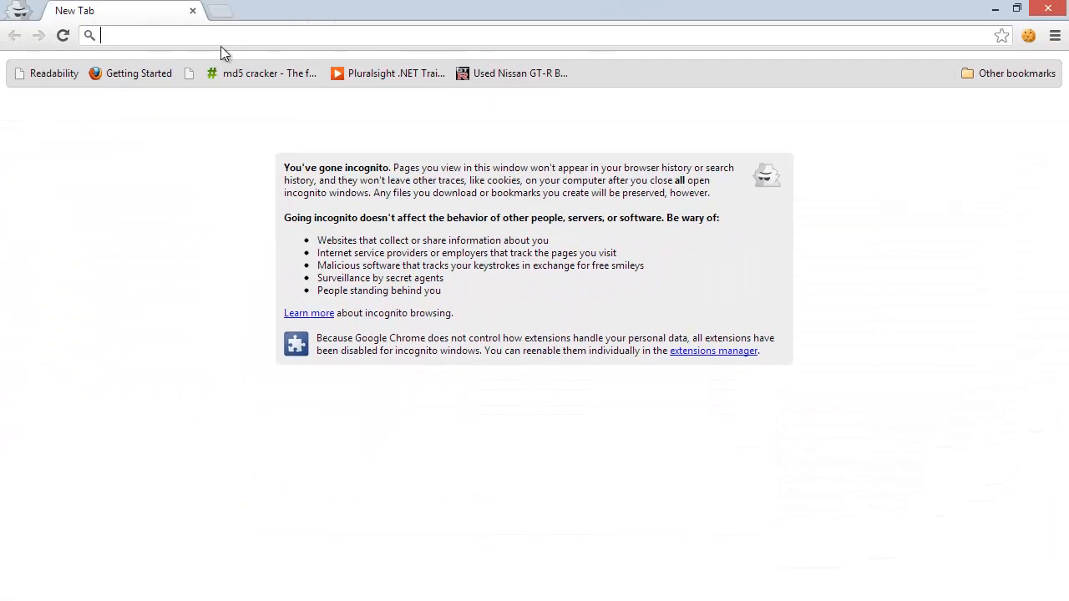
Load blackanddecker.com and log in as the member troyhunt.
type("blackanddecker.com")
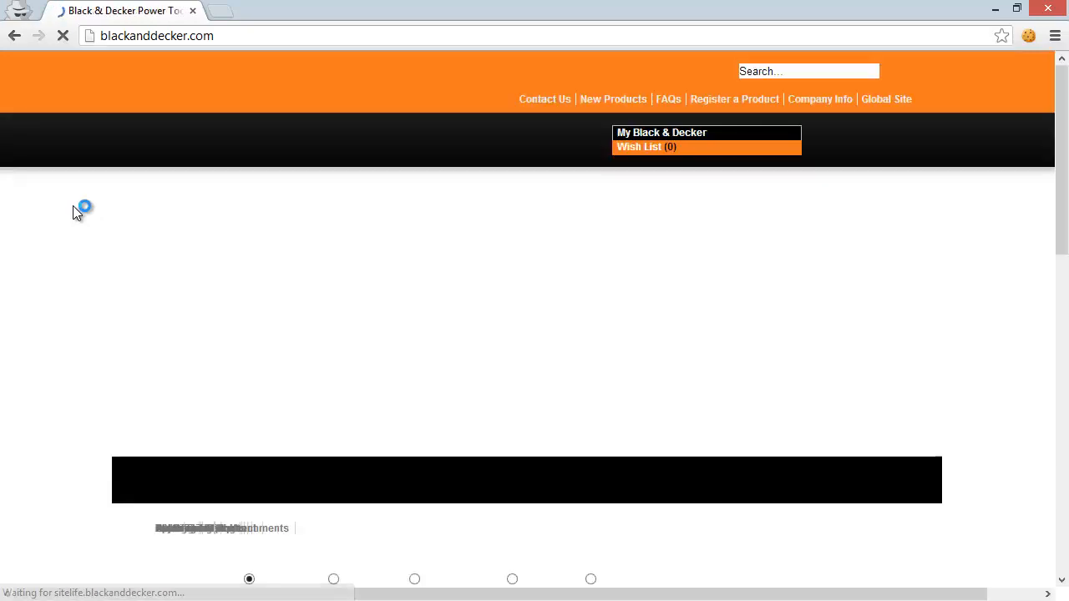
left_click(825, 140)
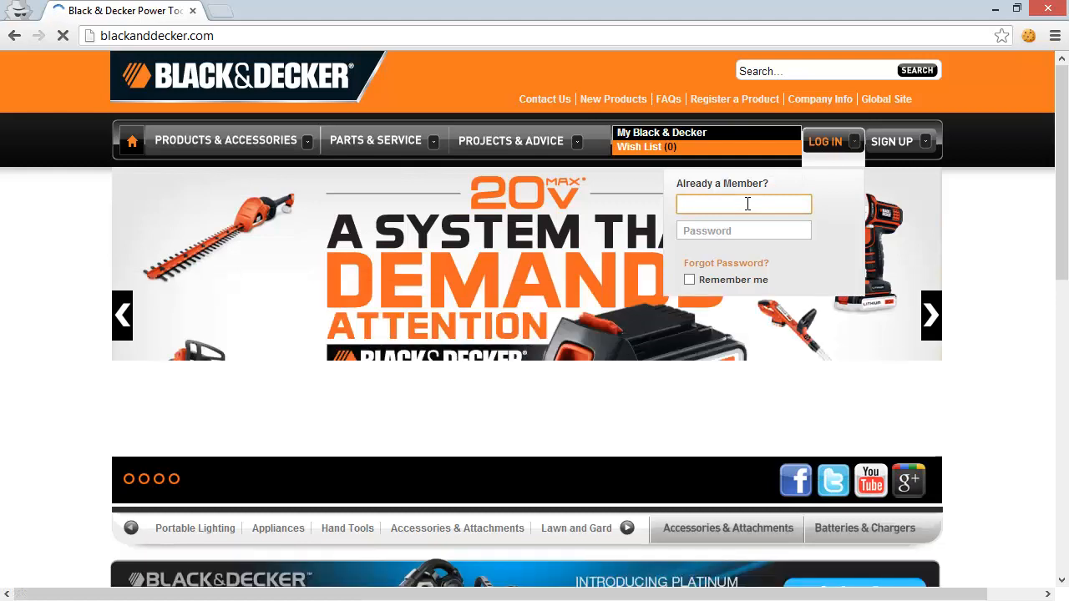
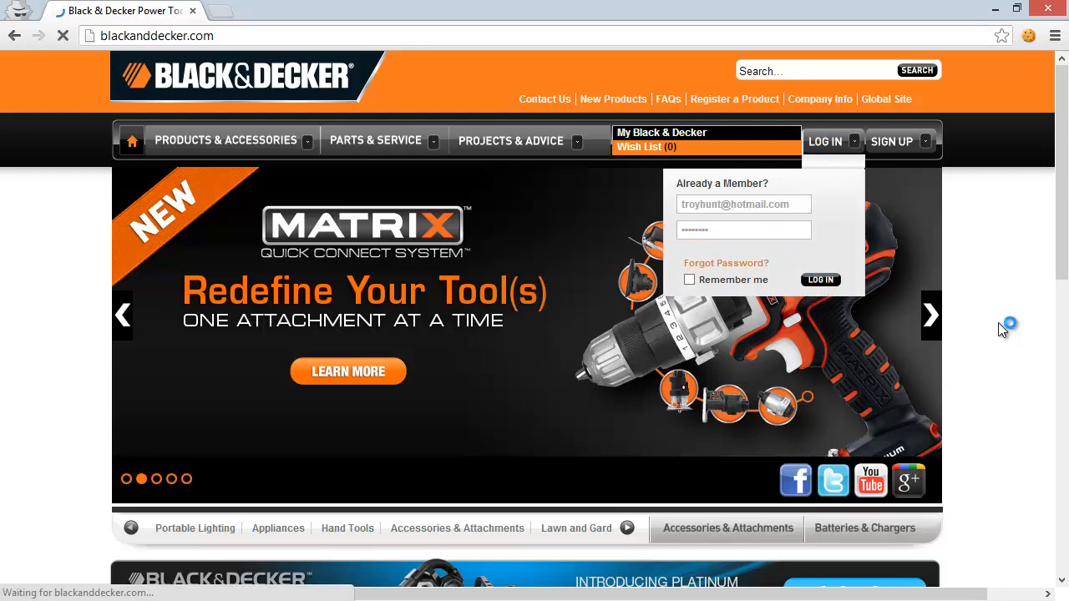
left_click(820, 281)
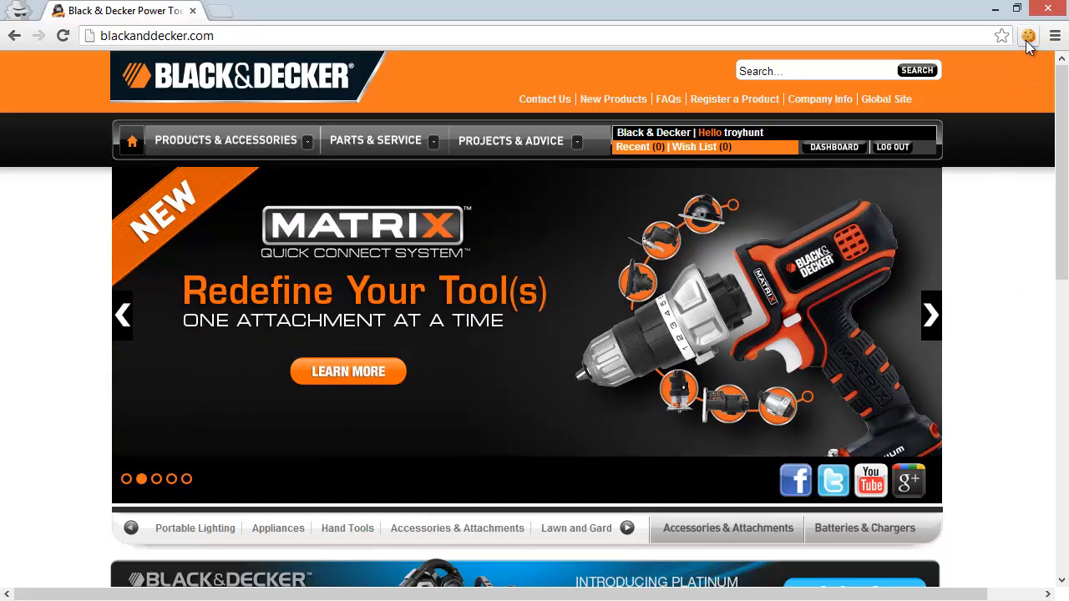
Show the site's cookies in Edit This Cookie with the AT login token expanded.
left_click(1029, 35)
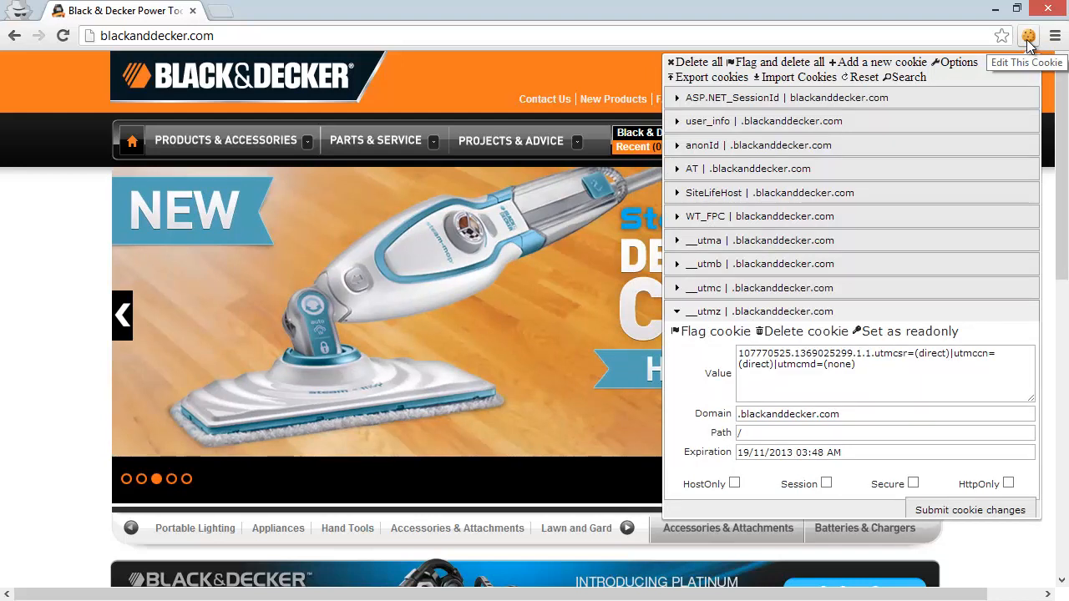
mouse_move(758, 96)
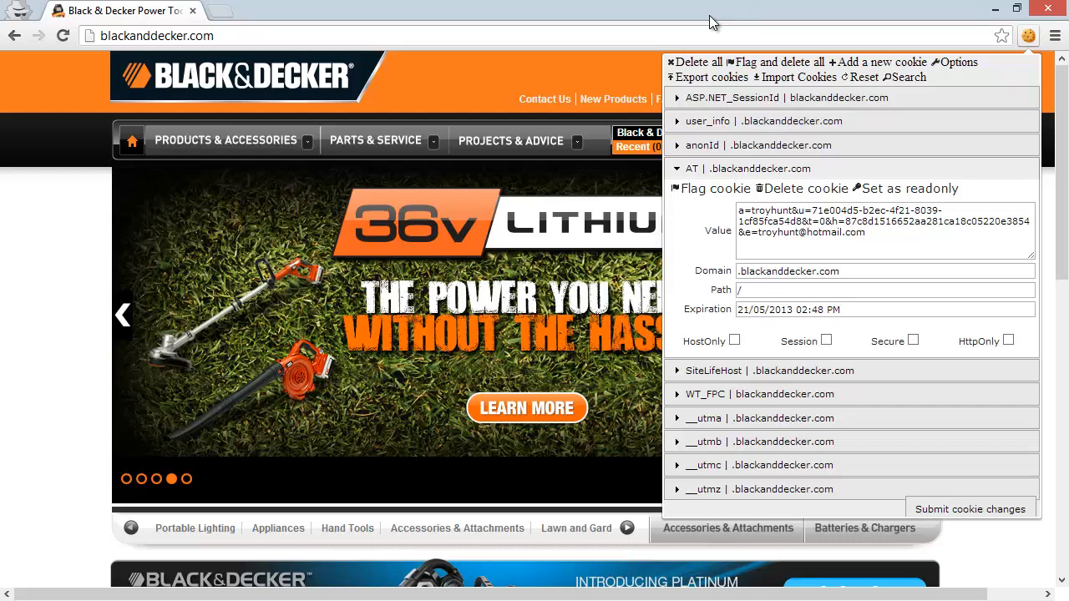
mouse_move(711, 23)
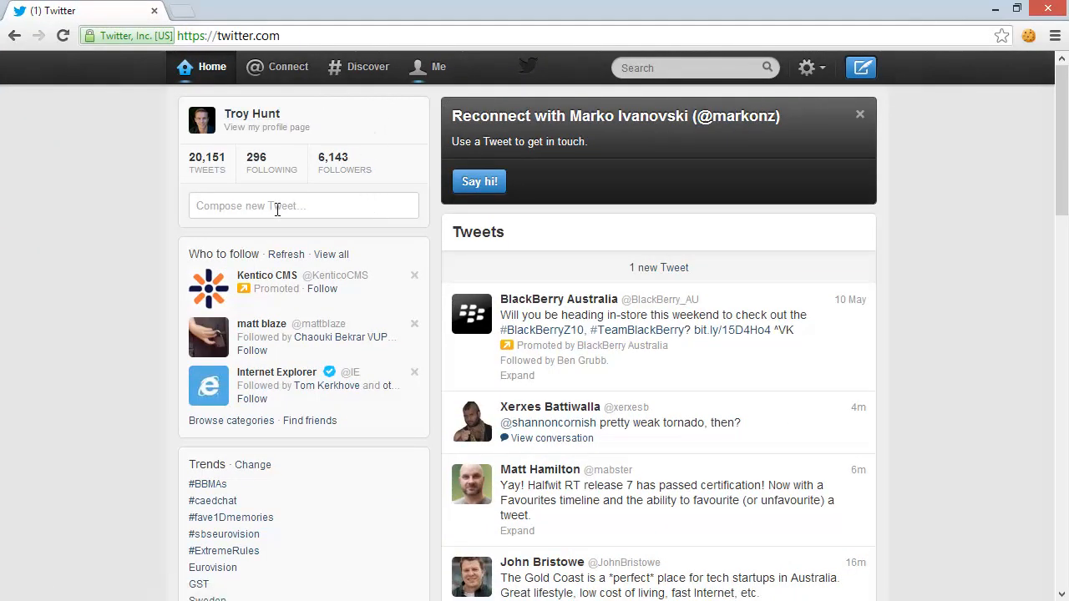
type("Hey")
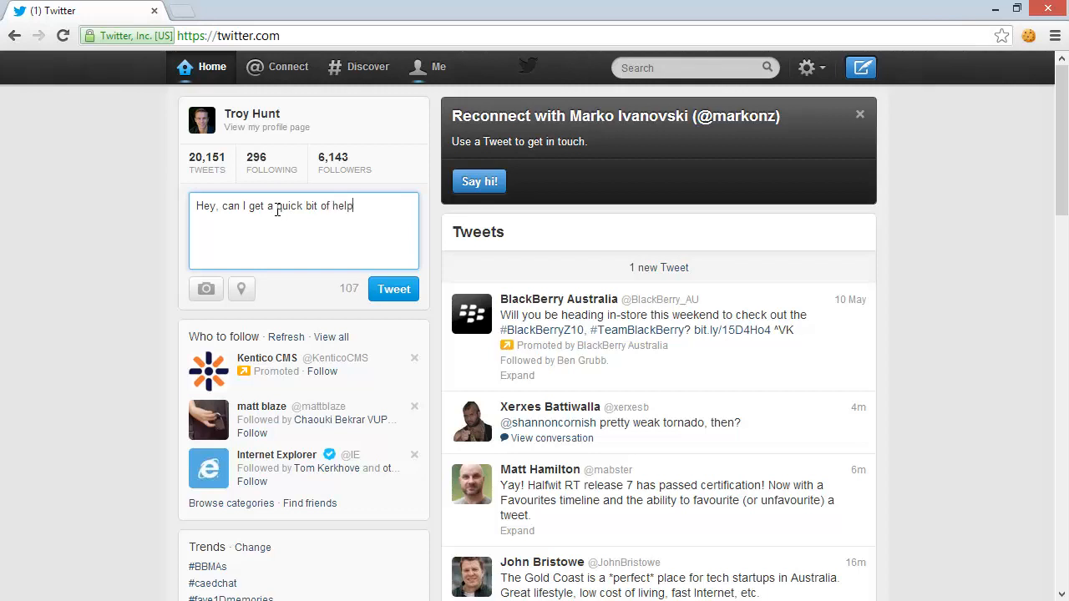
type("for a demo")
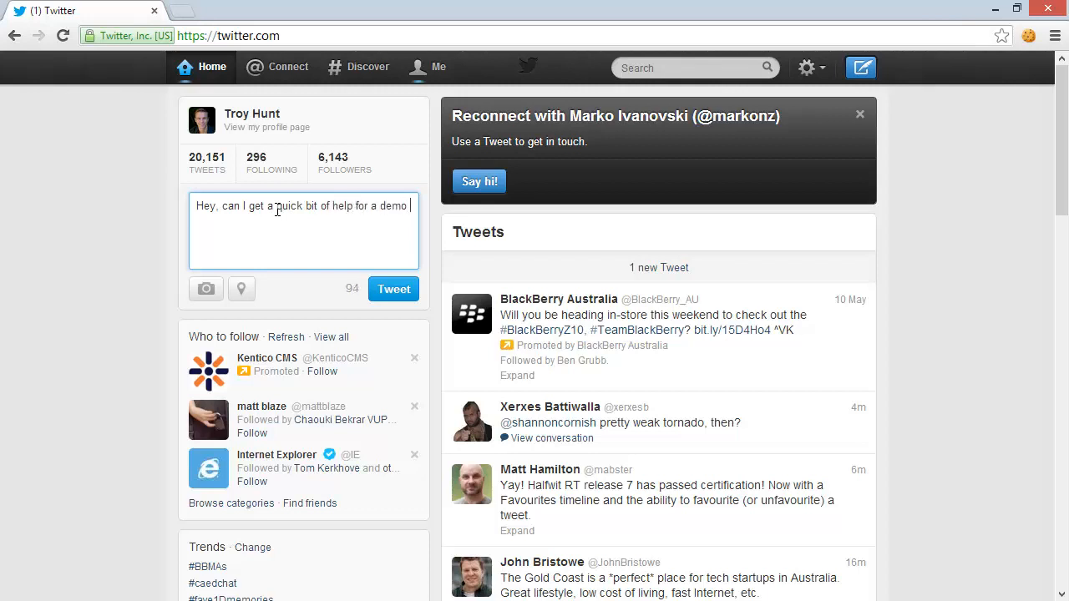
type("- just need a click")
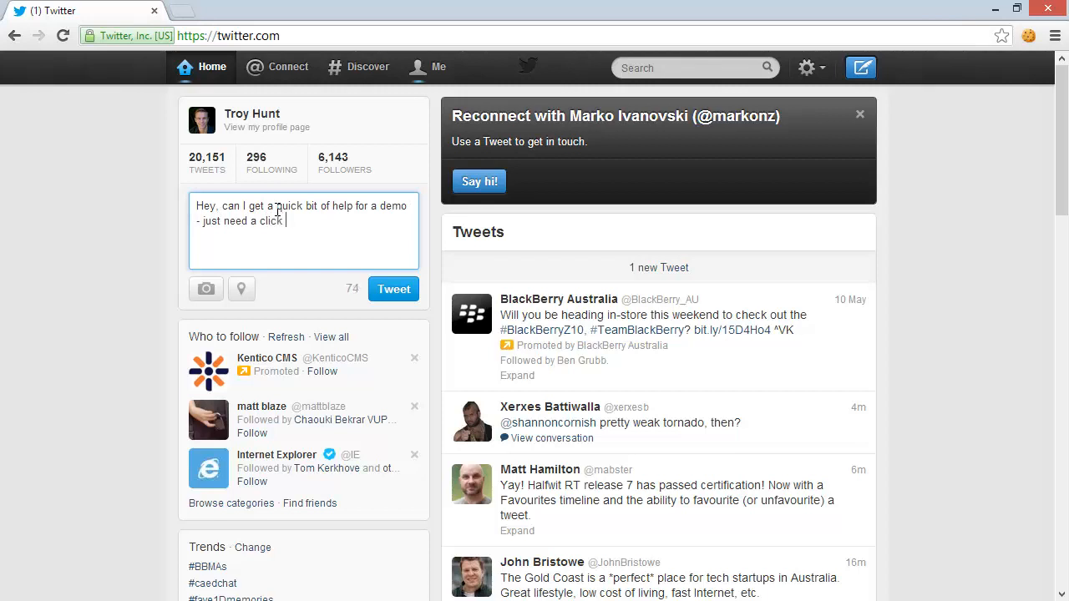
type("http://b")
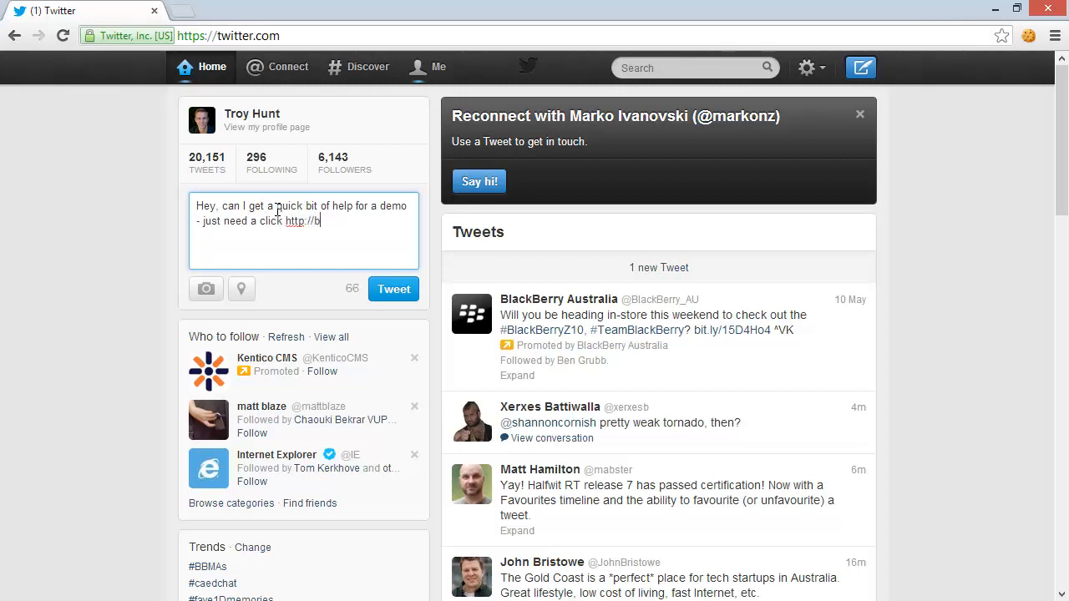
type("lackanddecker")
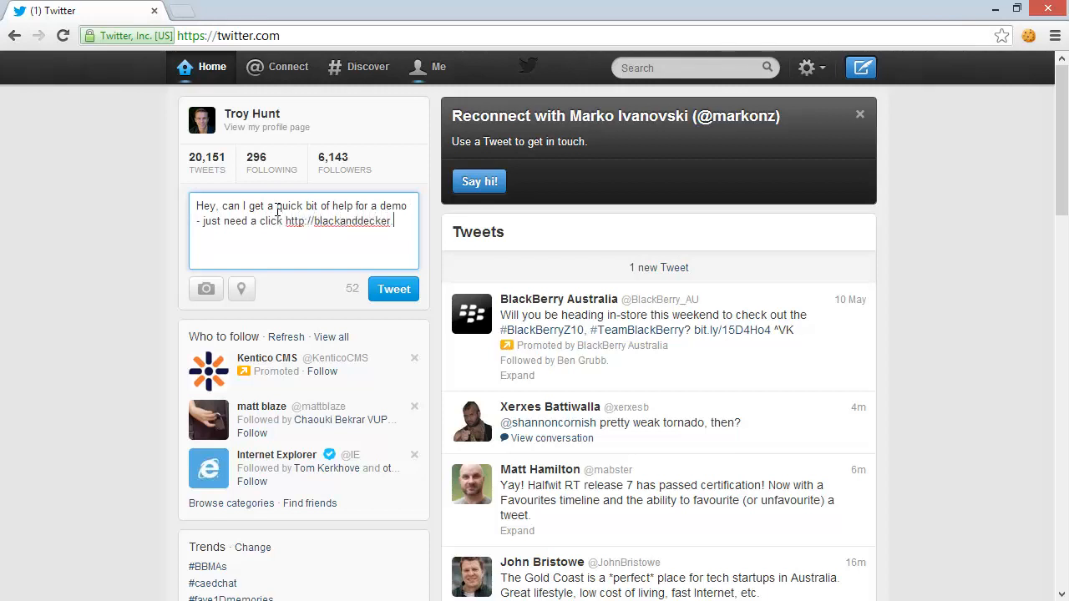
type(".com")
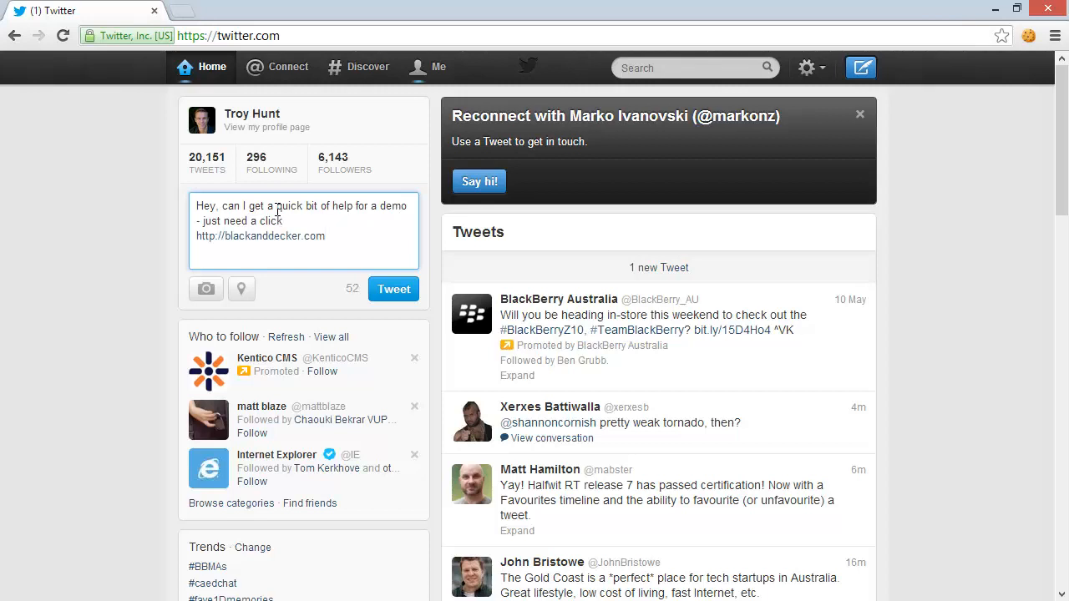
type("/<")
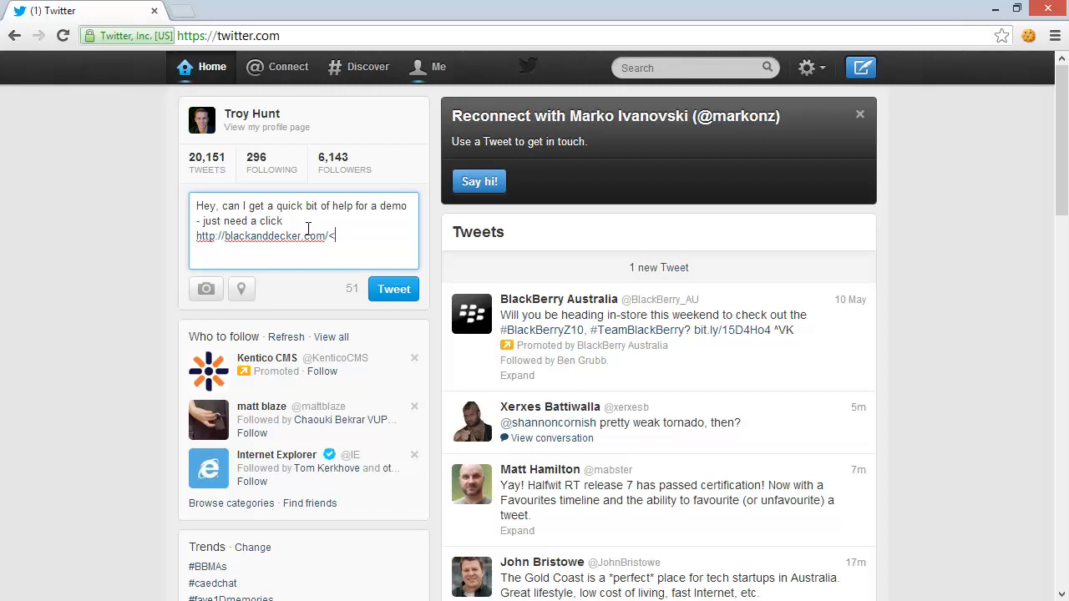
double_click(264, 236)
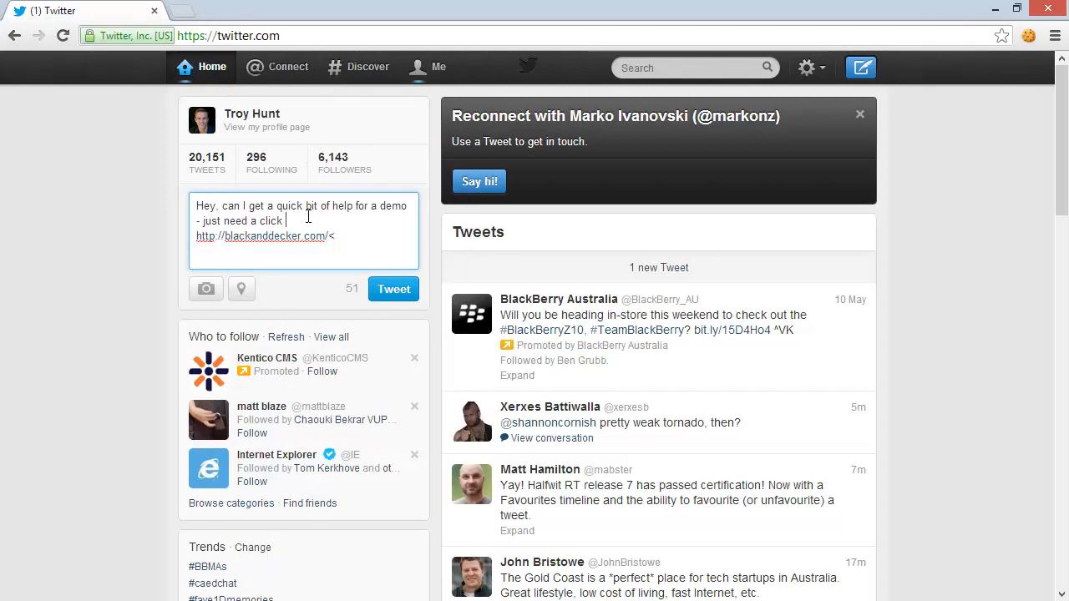
mouse_move(358, 207)
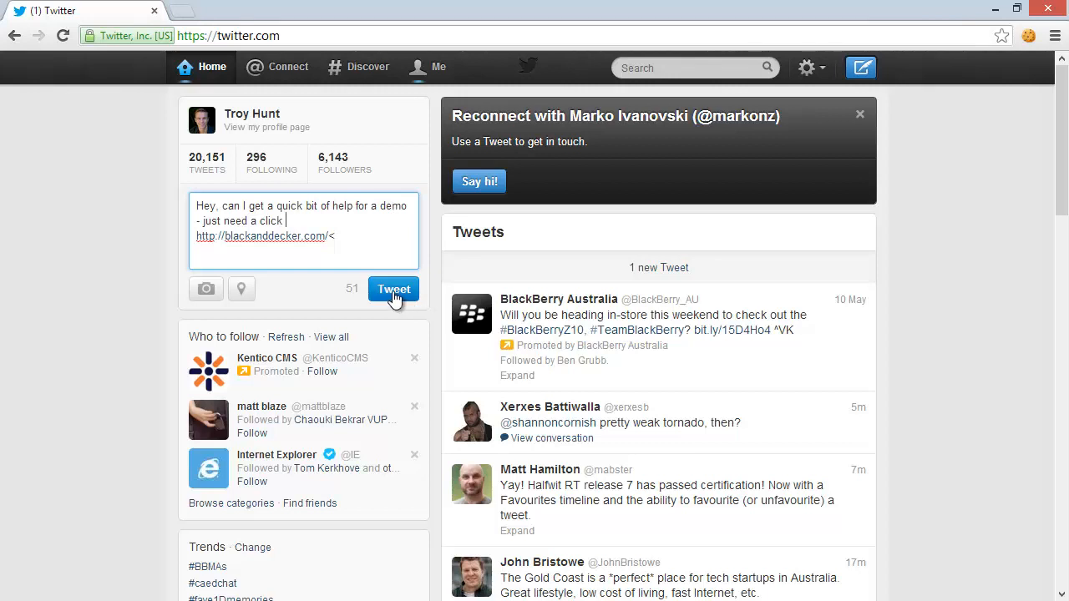
Post the tweet and return to the logged-in Black & Decker page.
left_click(392, 287)
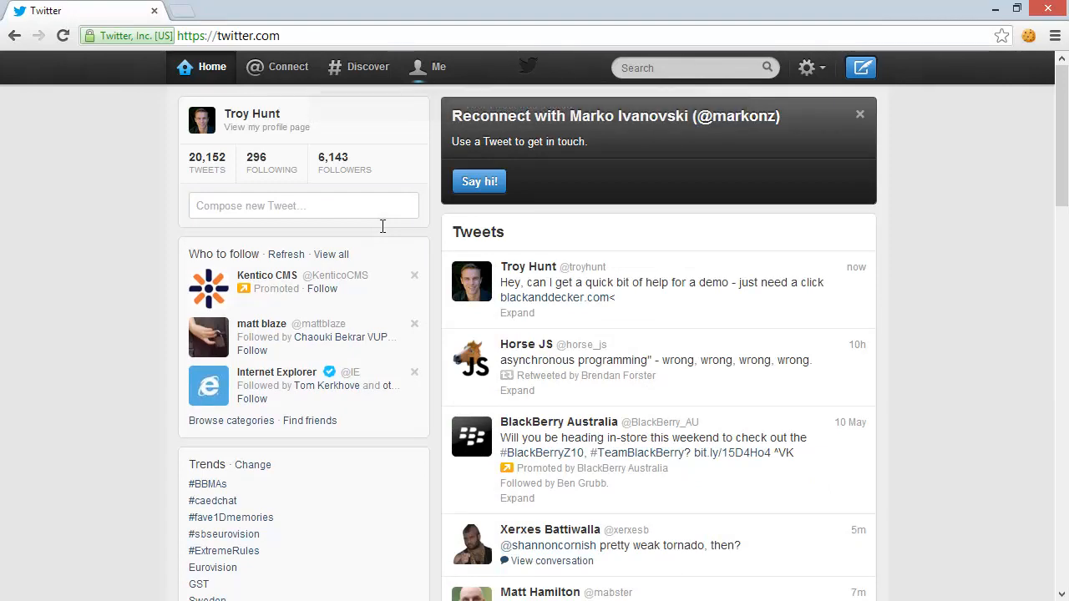
mouse_move(409, 147)
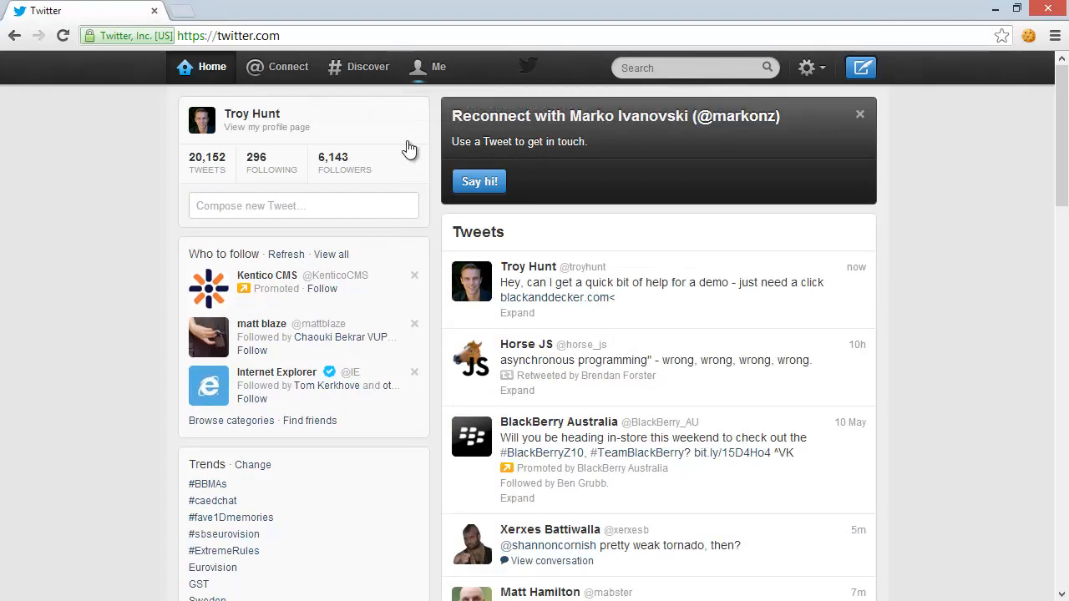
left_click(557, 297)
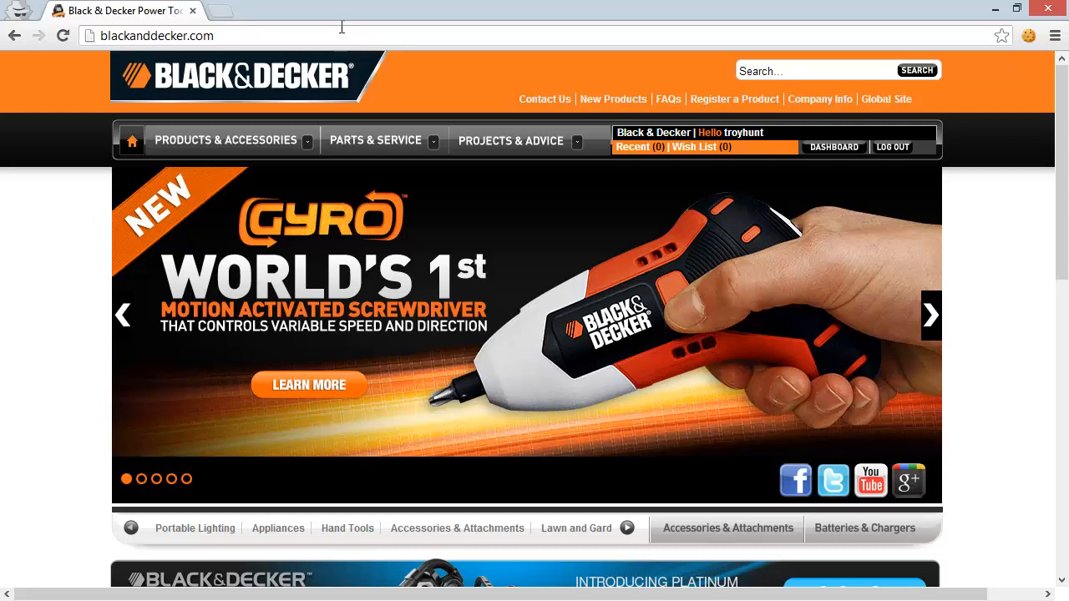
mouse_move(654, 140)
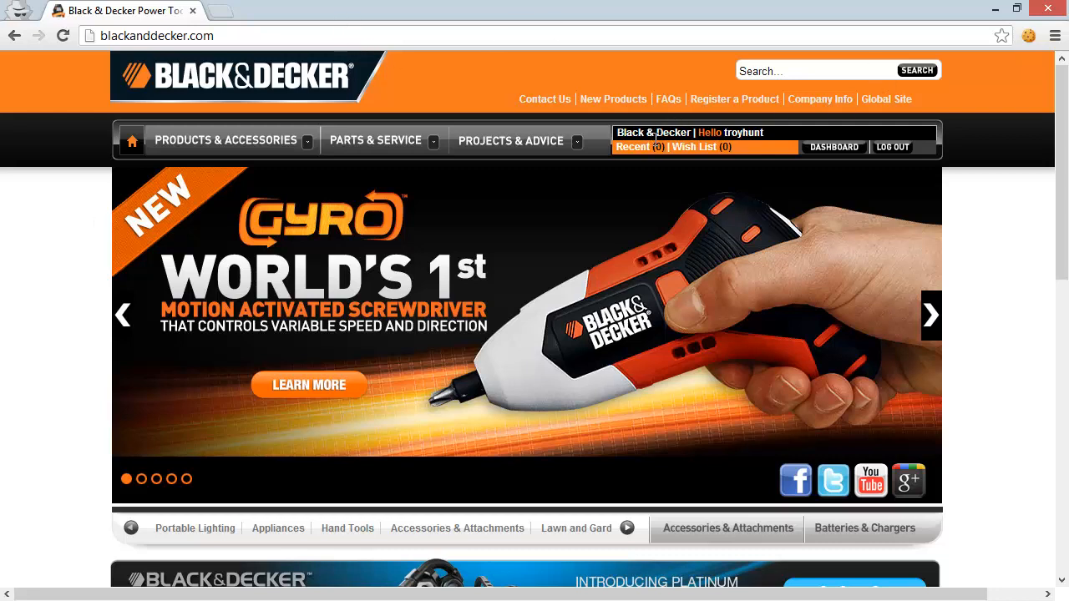
Visit blackanddecker.com/< to trigger the error page and select the error path in the address.
left_click(157, 37)
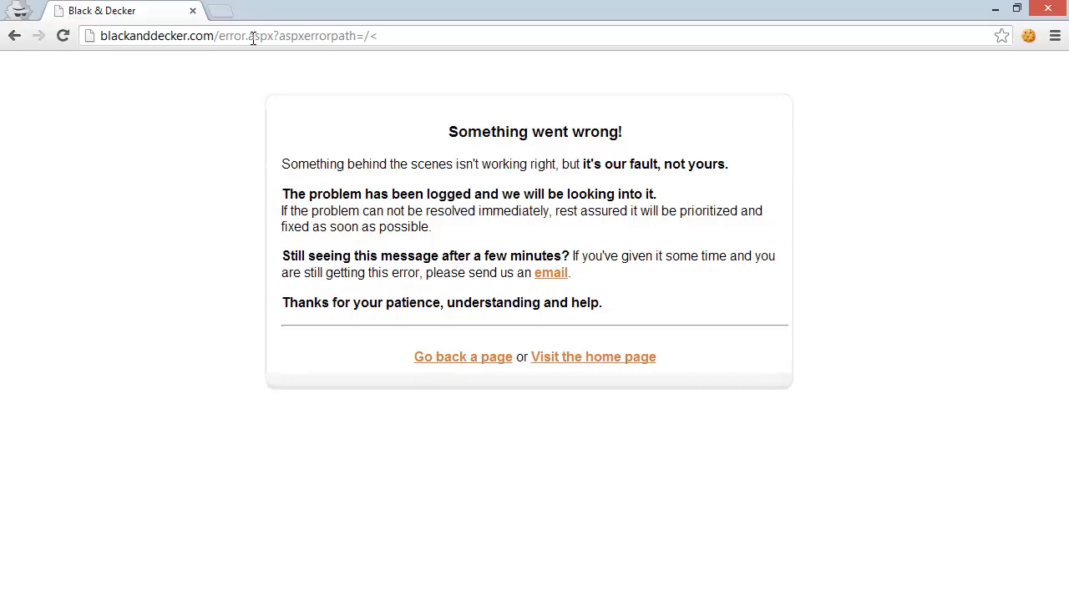
left_click_drag(220, 35, 292, 35)
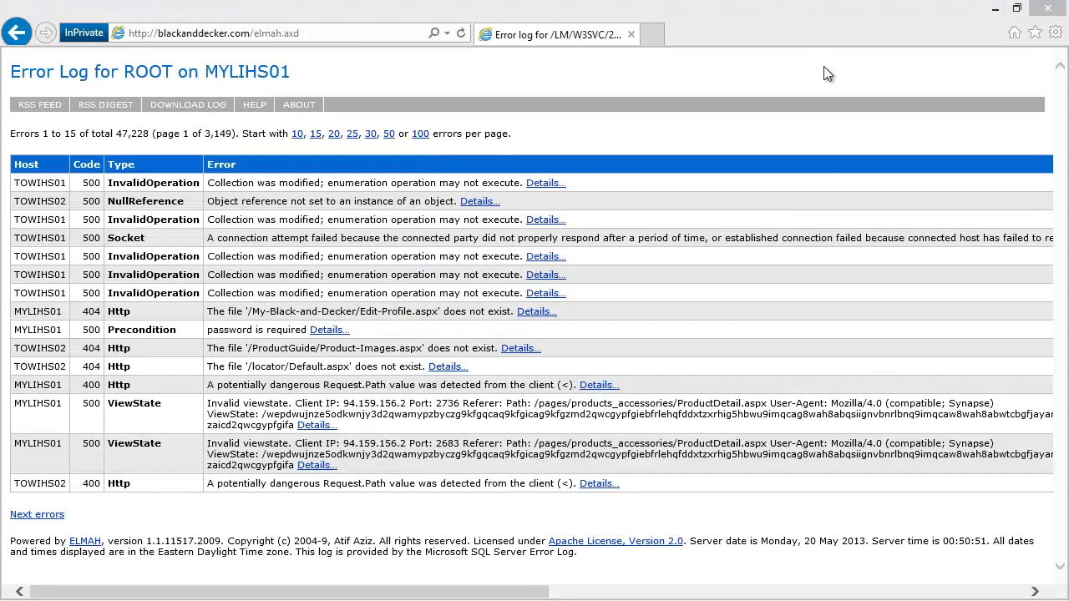
mouse_move(812, 44)
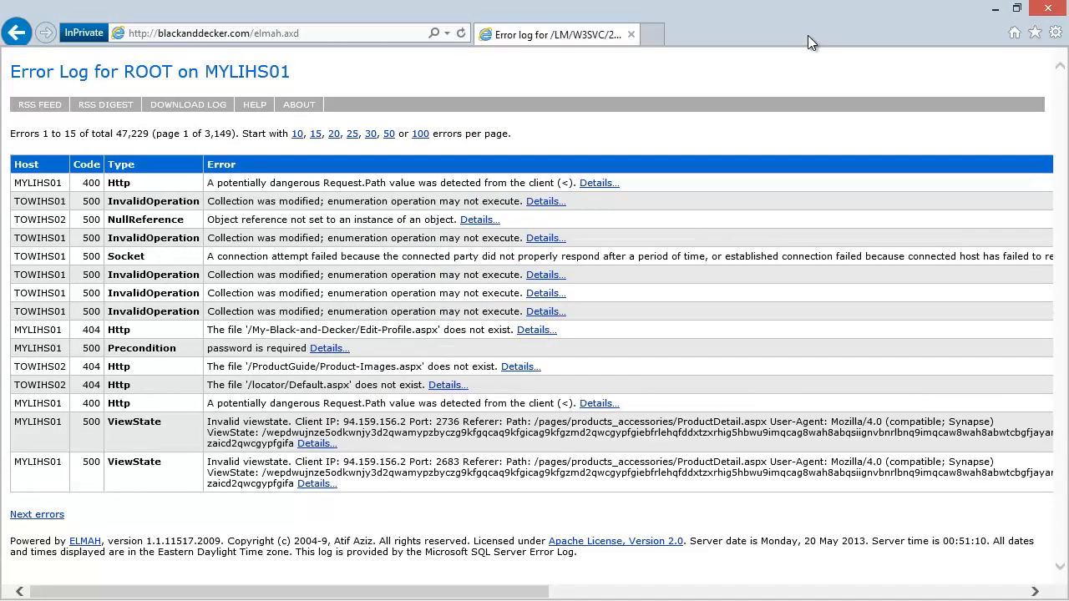
mouse_move(596, 182)
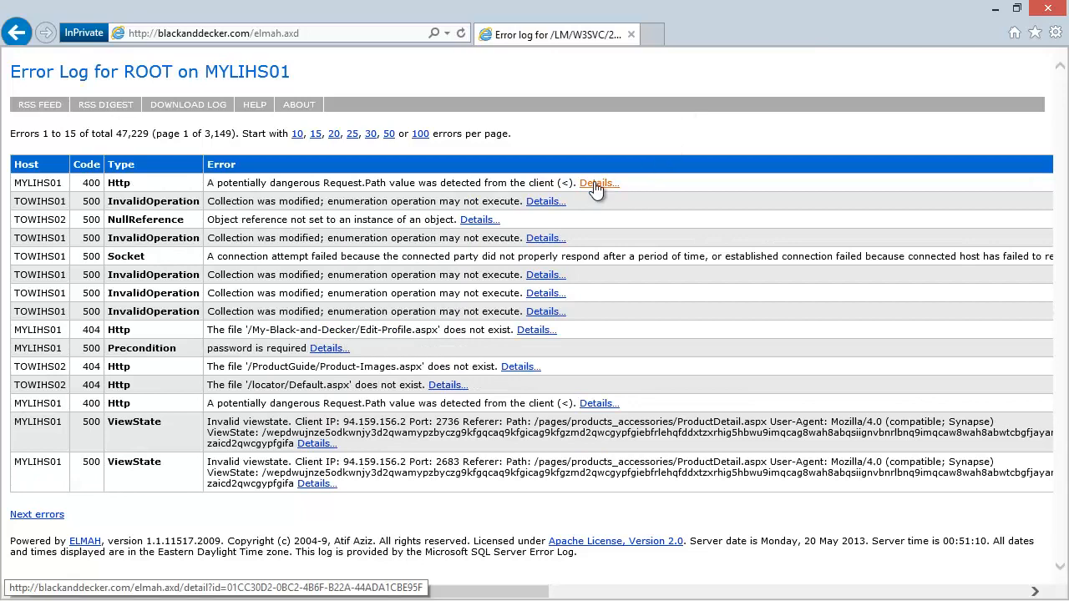
Scroll the ELMAH error detail's Server Variables table down to the victim's HTTP_COOKIE entry.
left_click(598, 182)
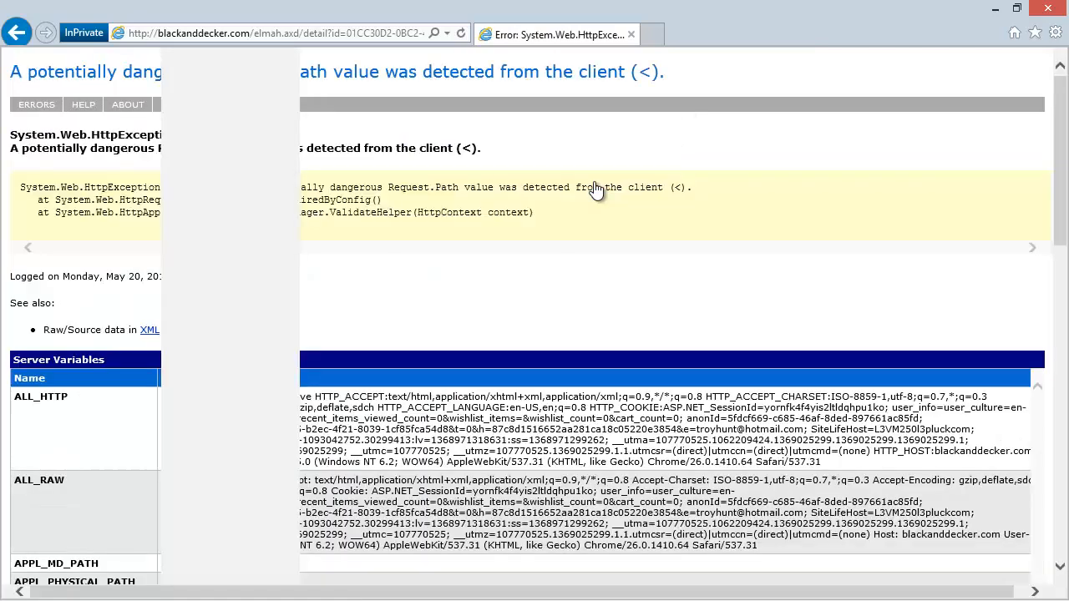
scroll("down", 3)
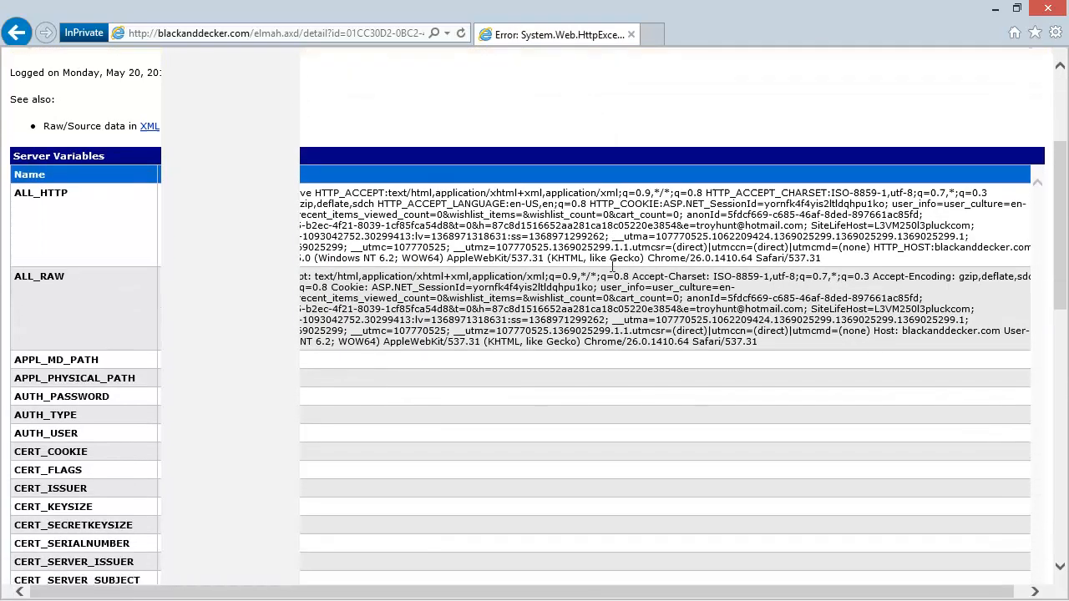
scroll("down", 3)
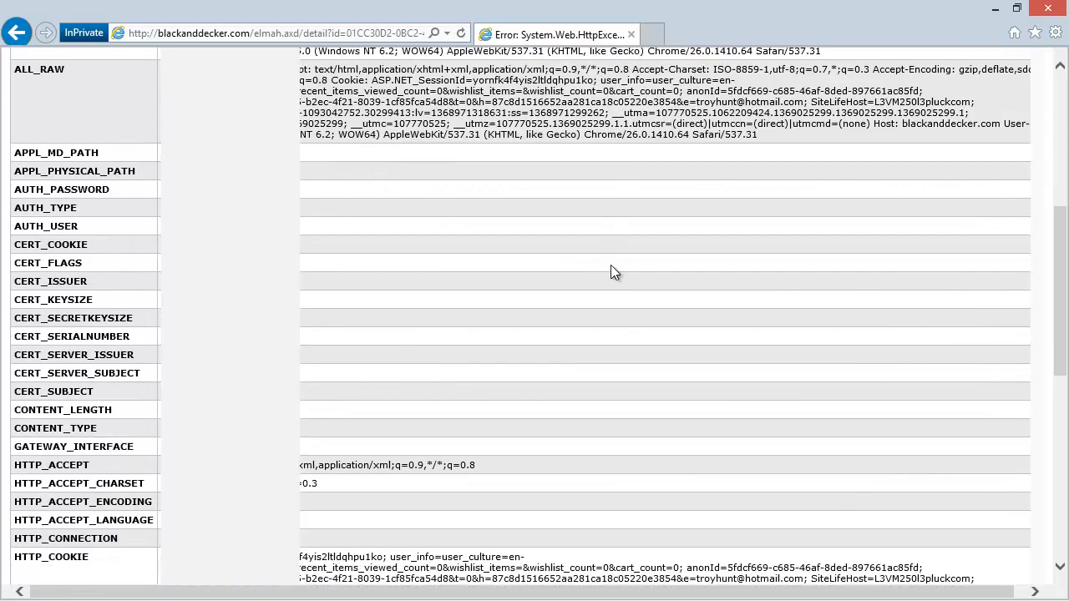
scroll("down", 3)
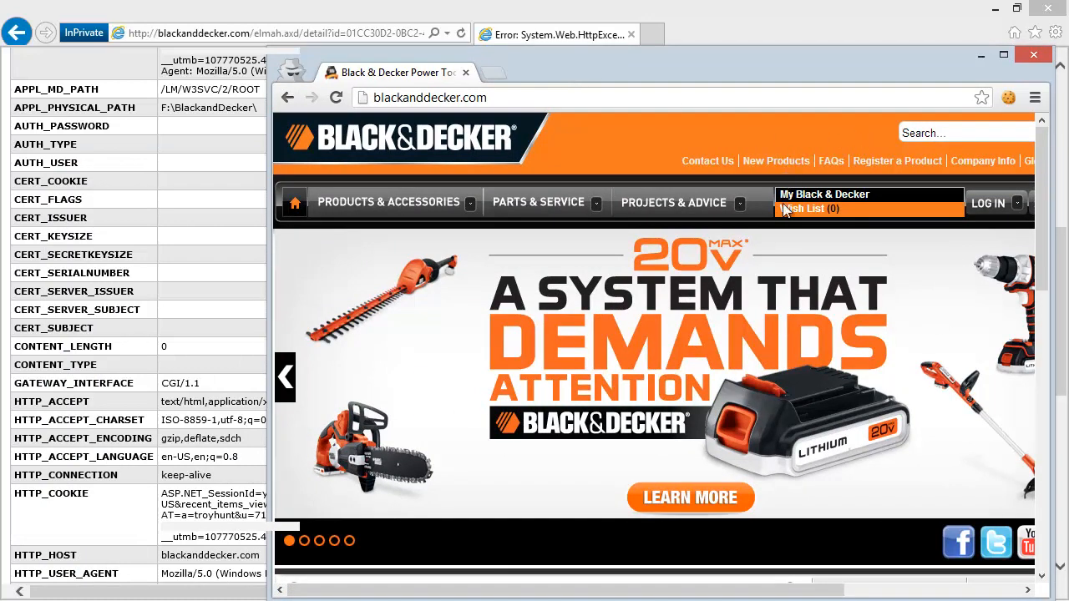
Select the victim's authentication cookie value in the IE error log, with signed-out Chrome alongside.
left_click(989, 204)
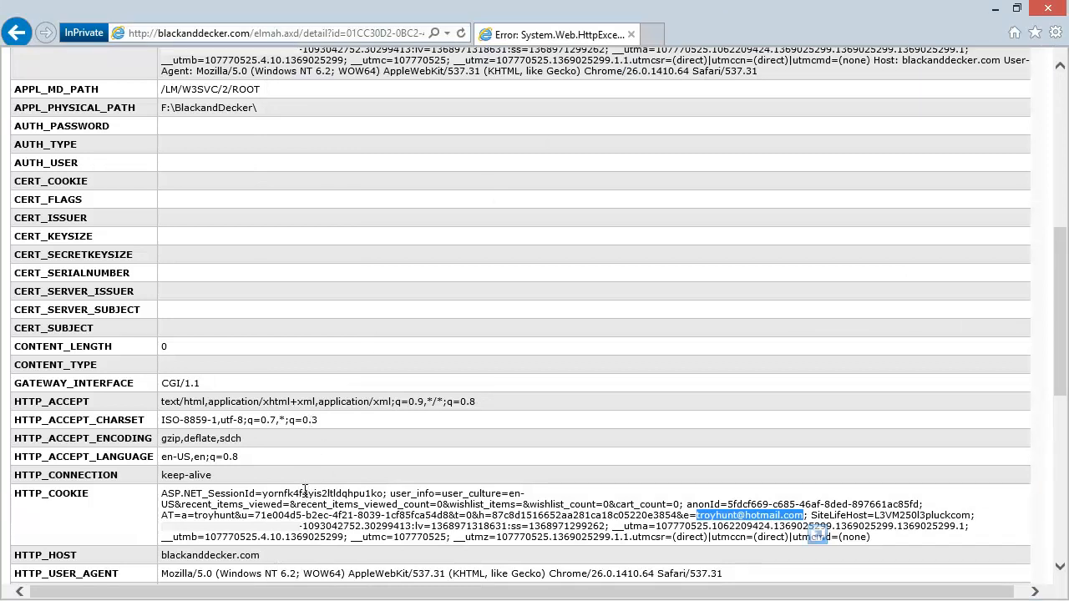
double_click(321, 493)
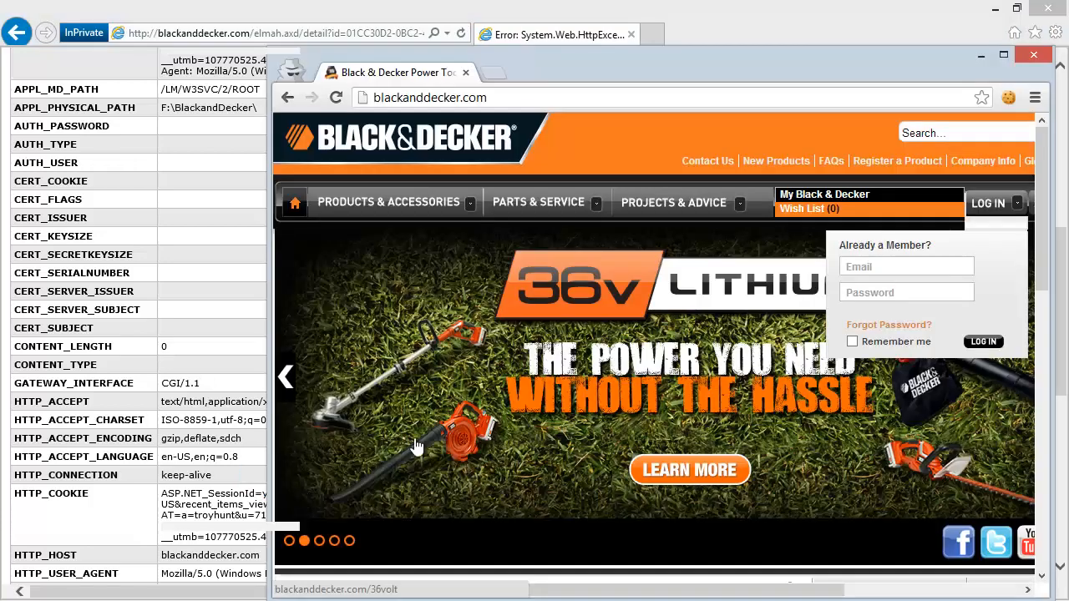
left_click(1009, 97)
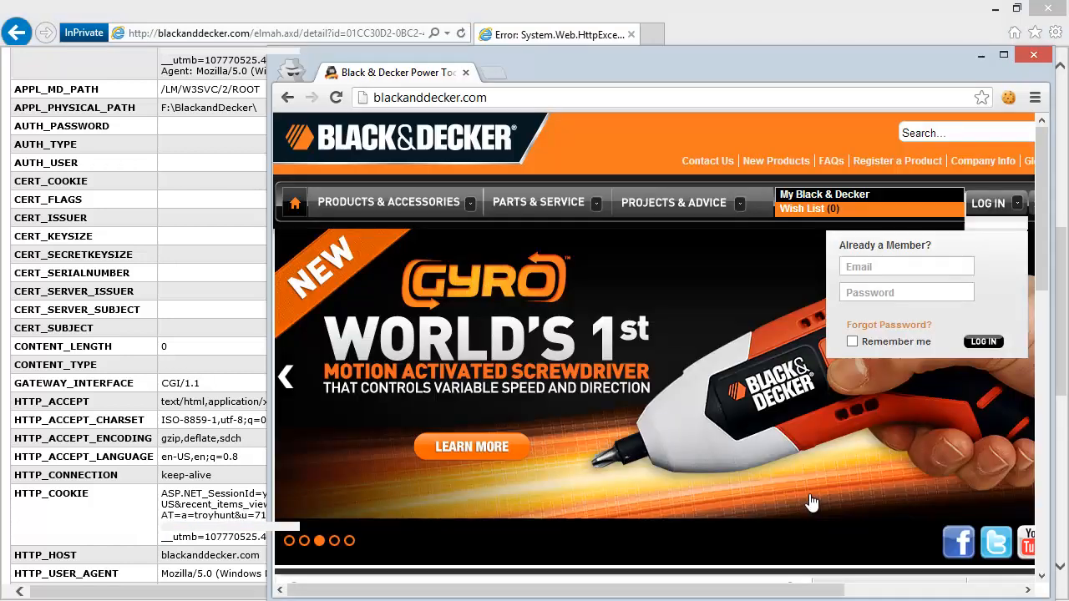
left_click(1009, 97)
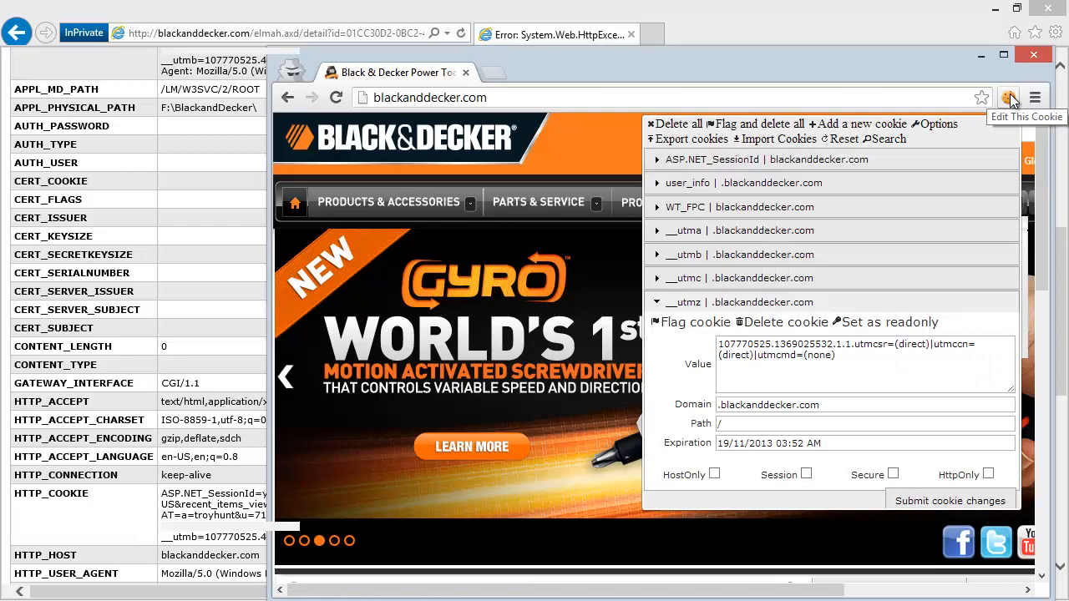
mouse_move(698, 144)
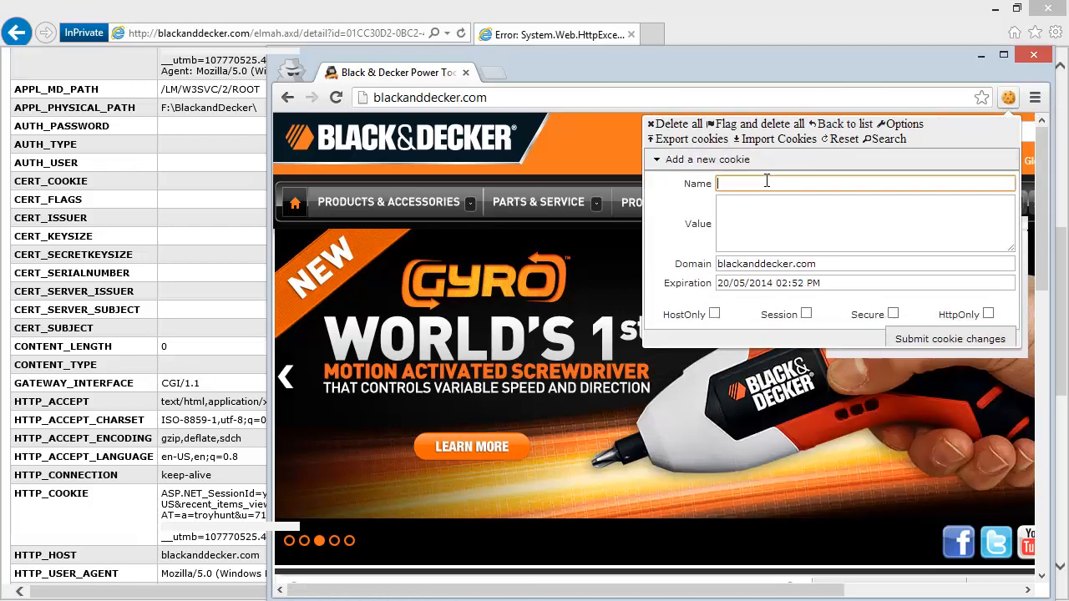
type("AT")
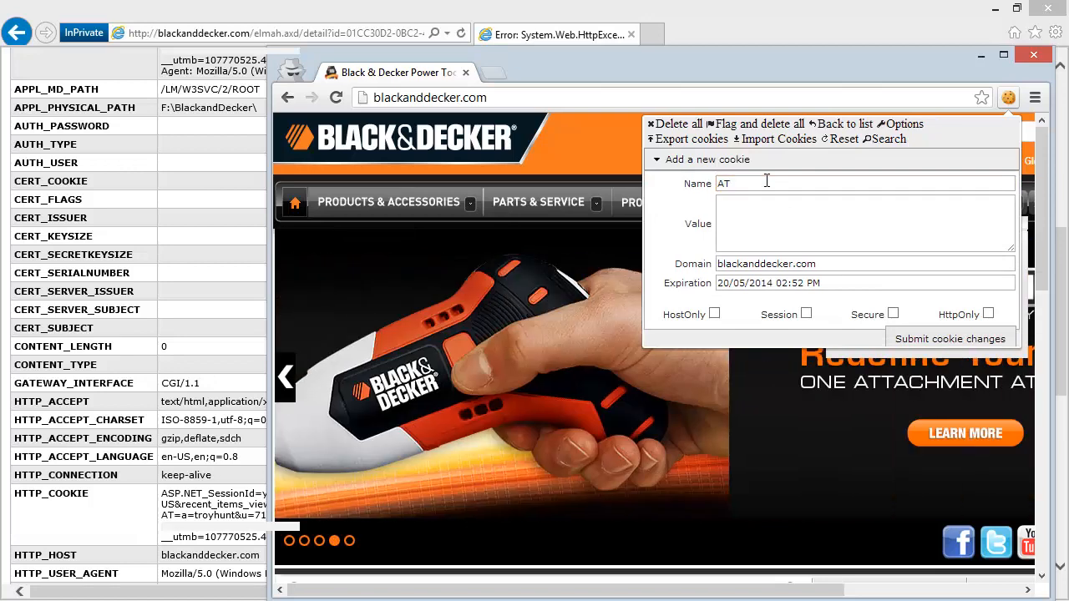
left_click(865, 224)
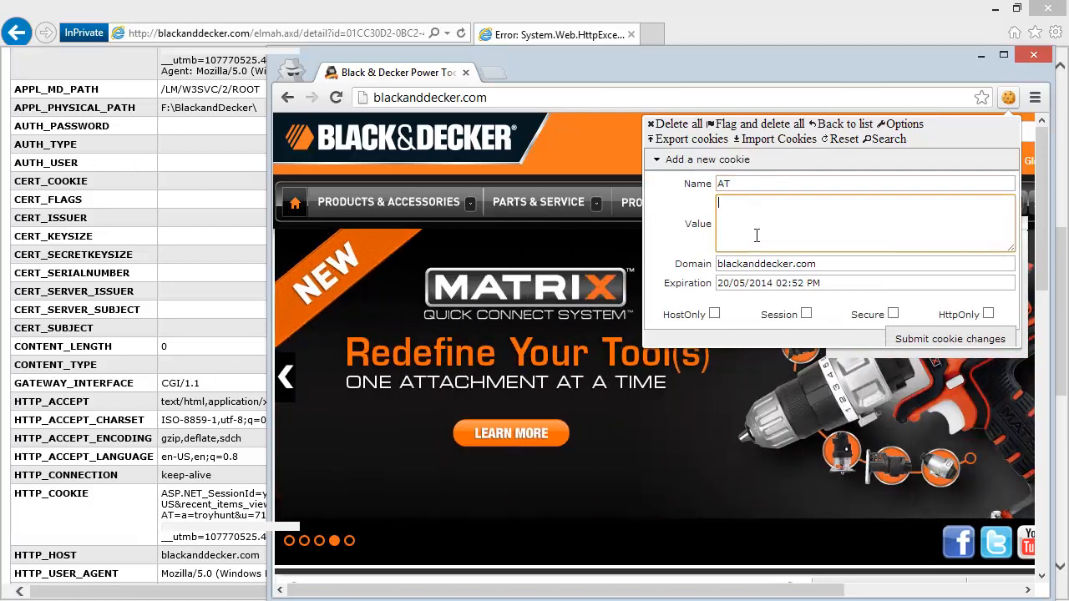
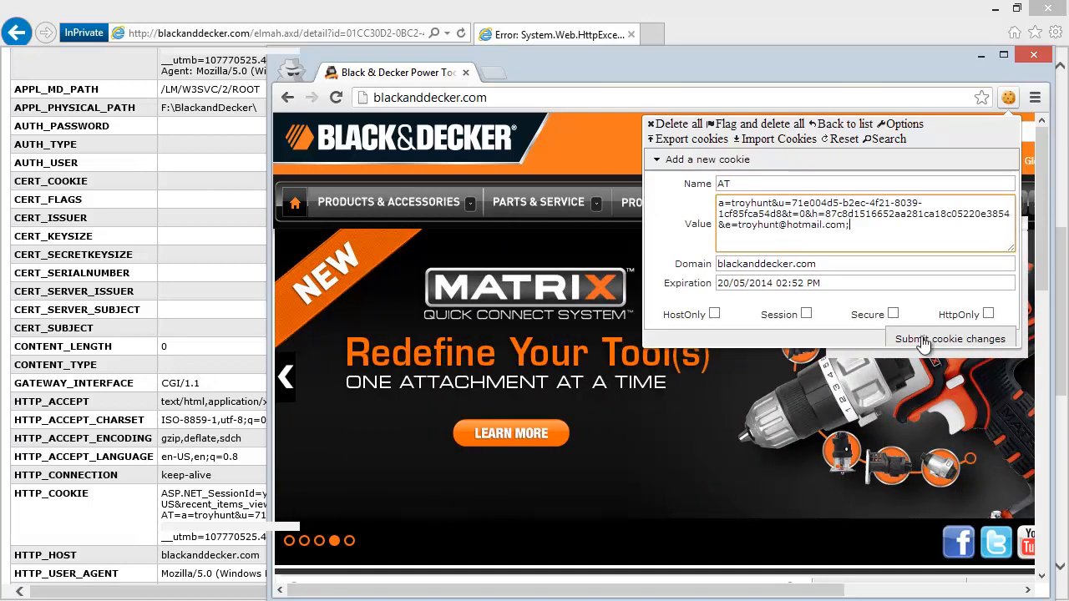
left_click(948, 338)
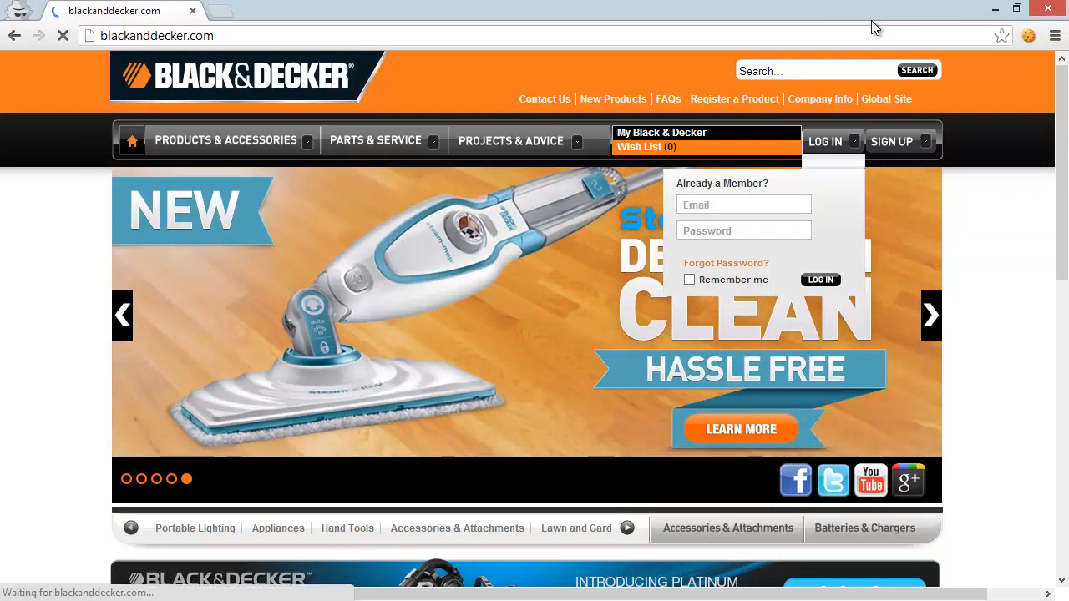
Reload Black & Decker signed in as troyhunt and view that member's profile page.
left_click(818, 280)
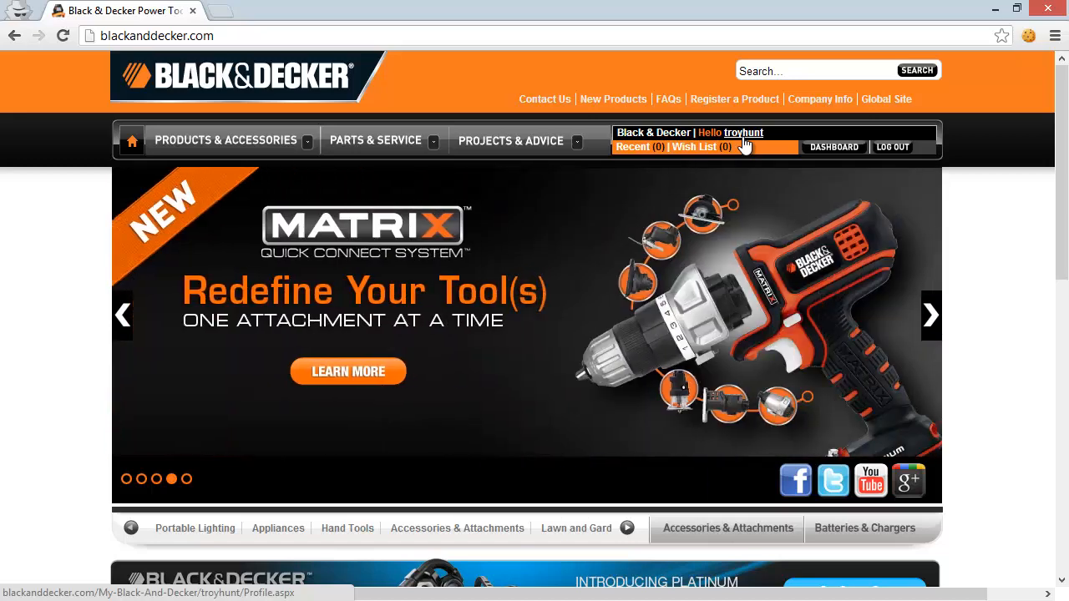
left_click(745, 133)
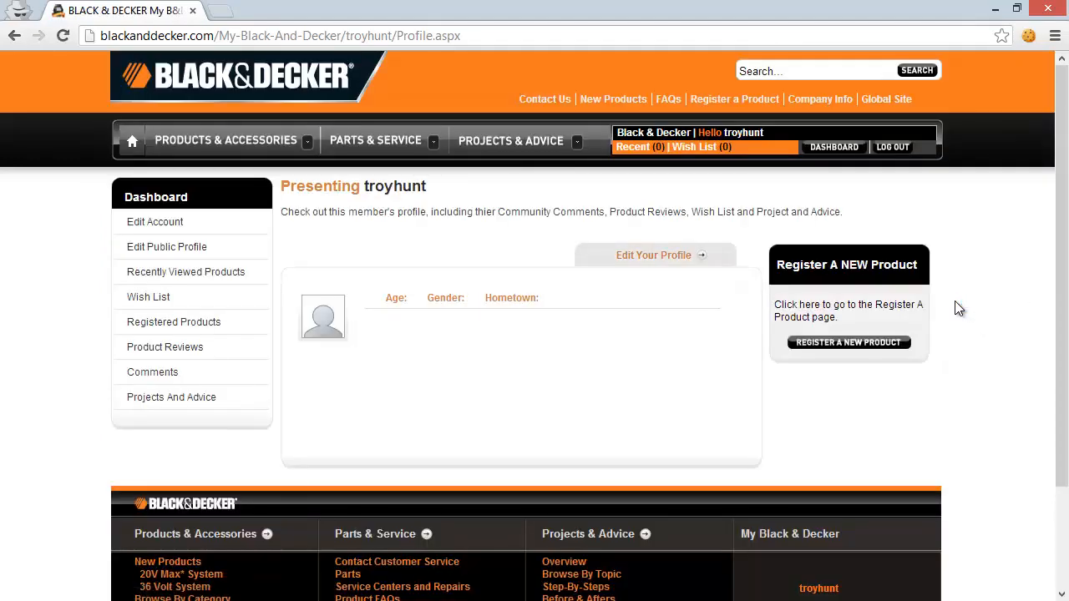
mouse_move(385, 326)
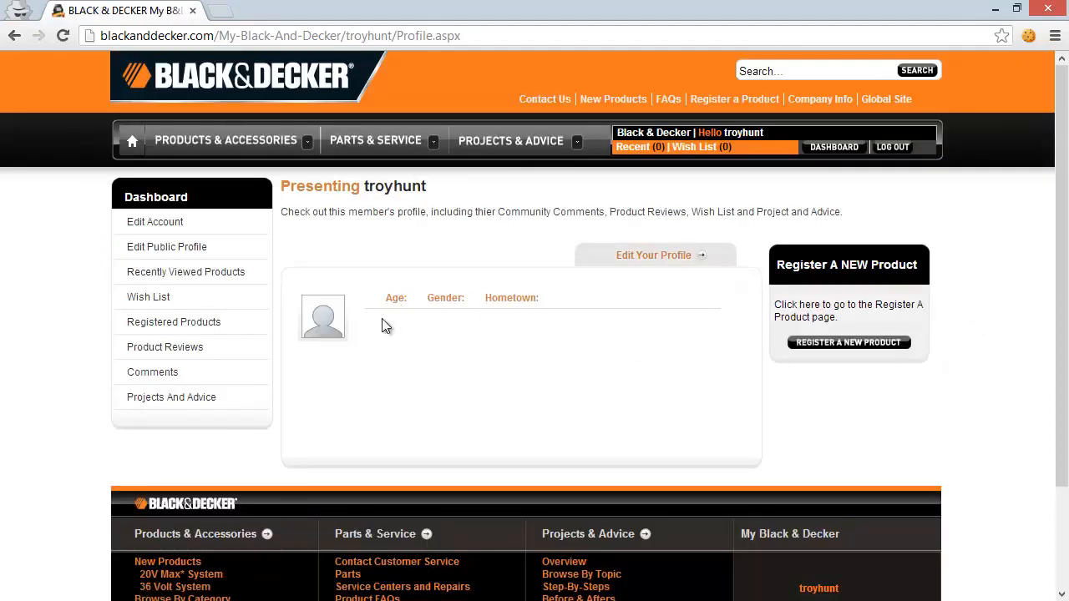
mouse_move(471, 321)
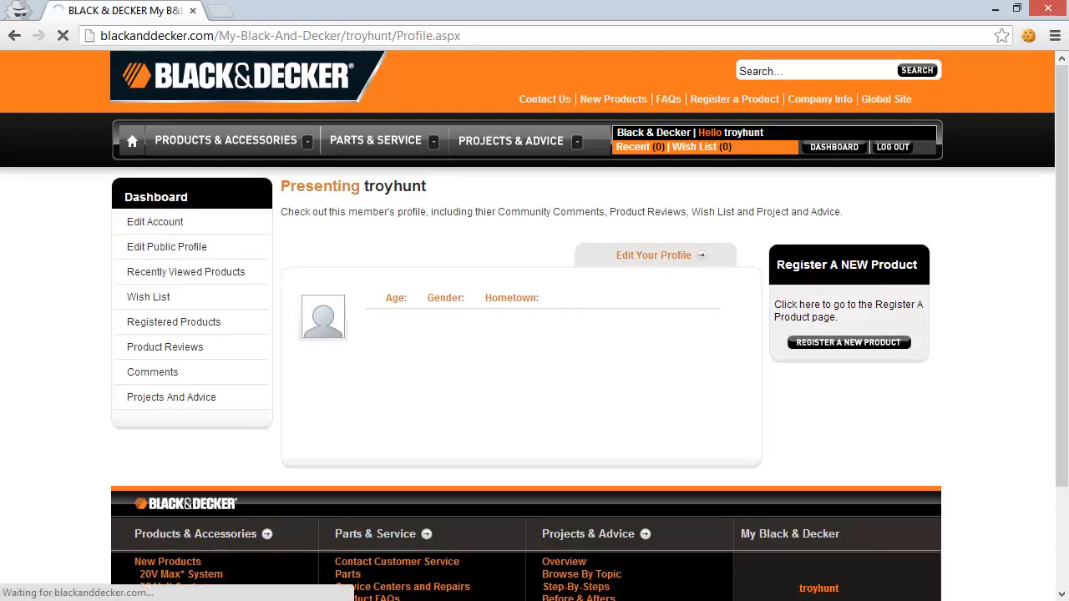
left_click(153, 220)
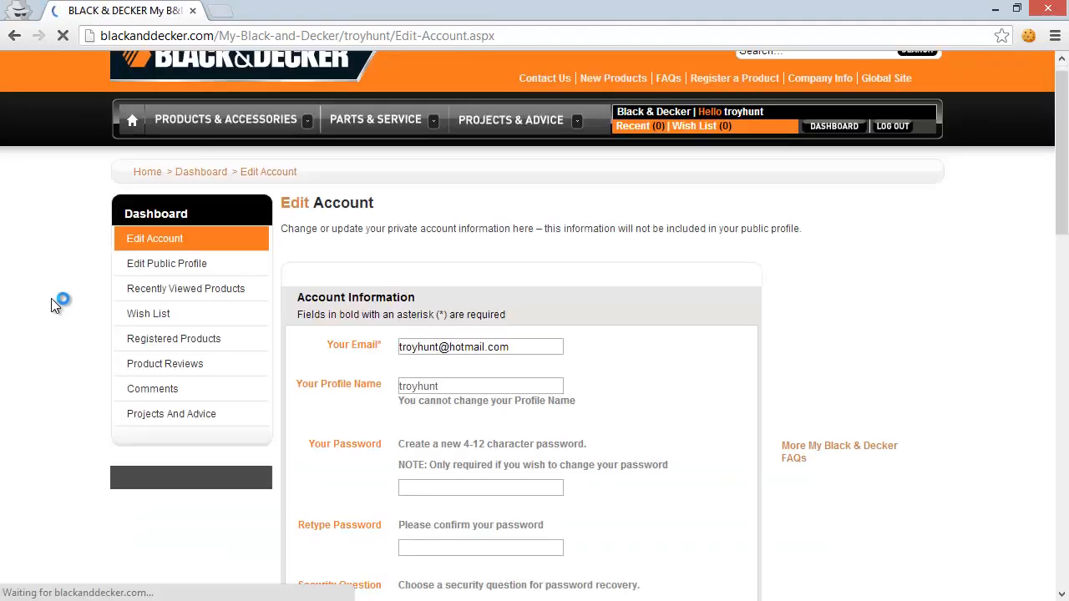
scroll("down", 3)
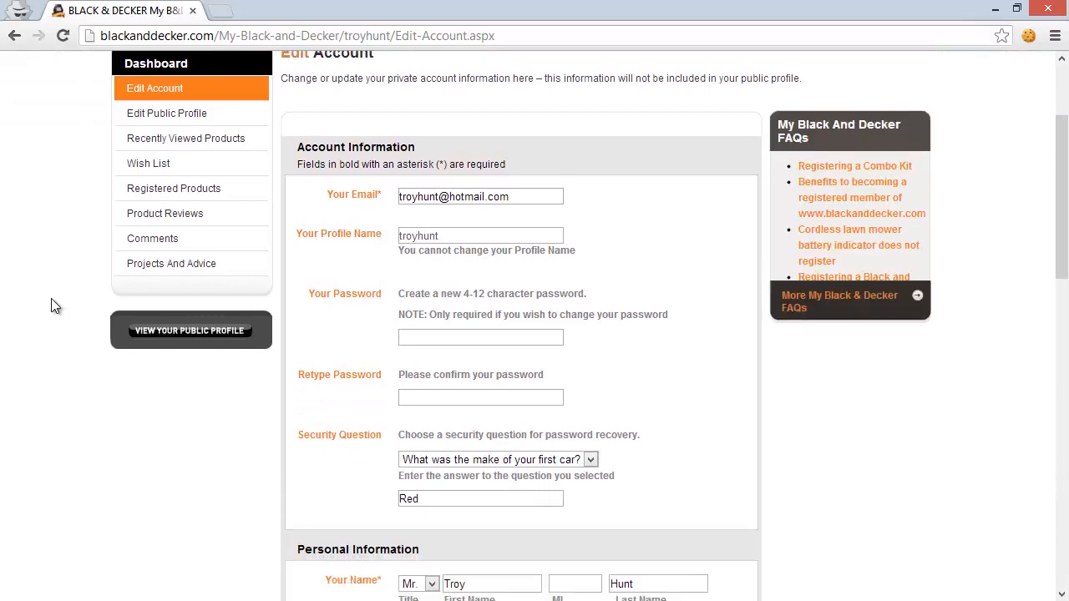
scroll("down", 3)
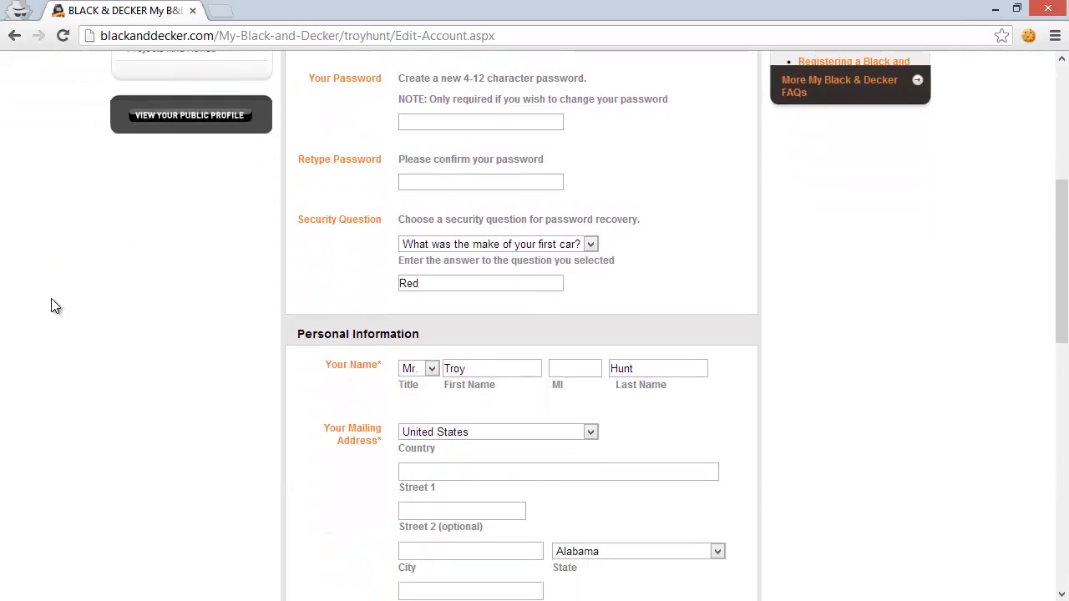
left_click(459, 284)
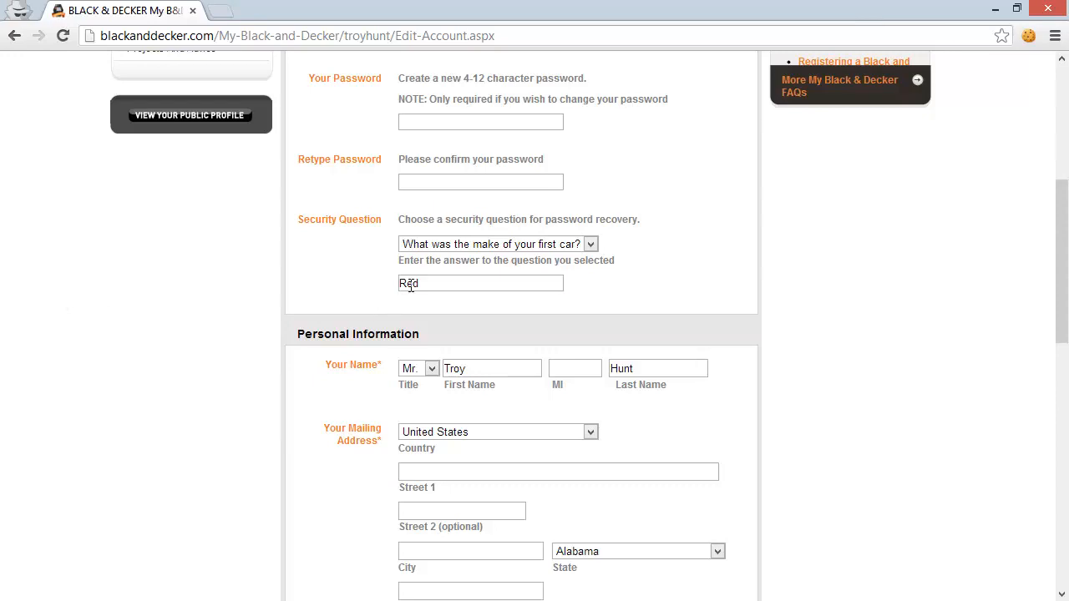
double_click(407, 284)
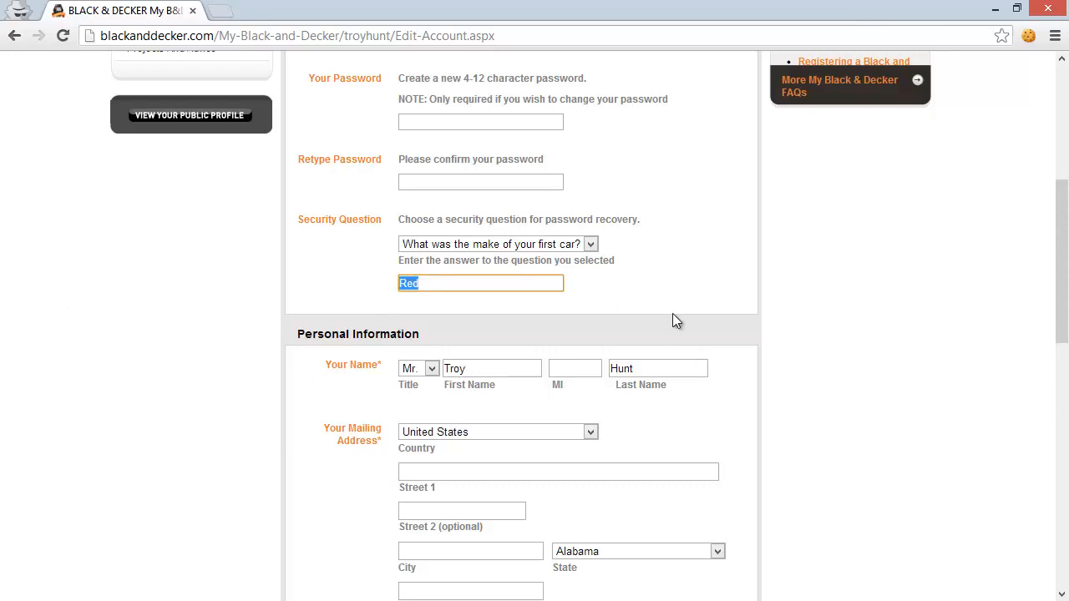
Scroll through the rest of the victim's personal details and back to the top.
scroll("down", 3)
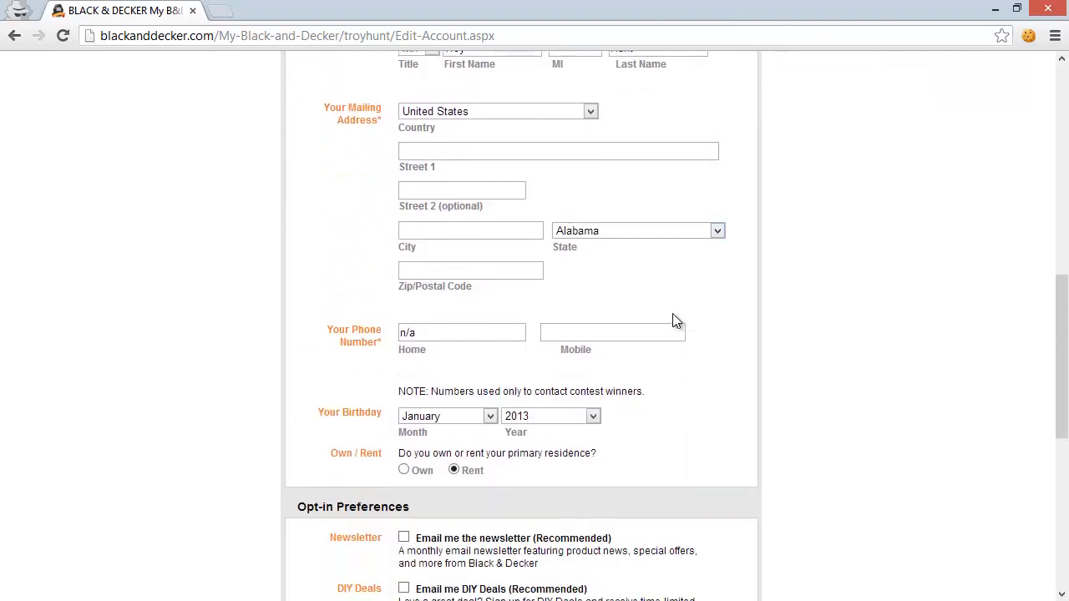
scroll("down", 3)
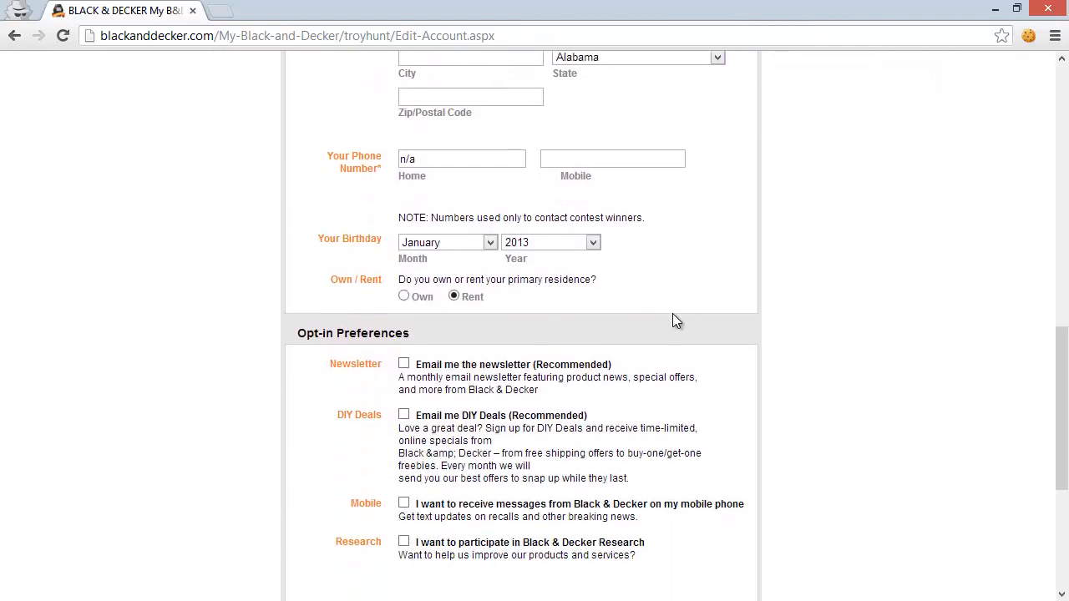
scroll("down", 3)
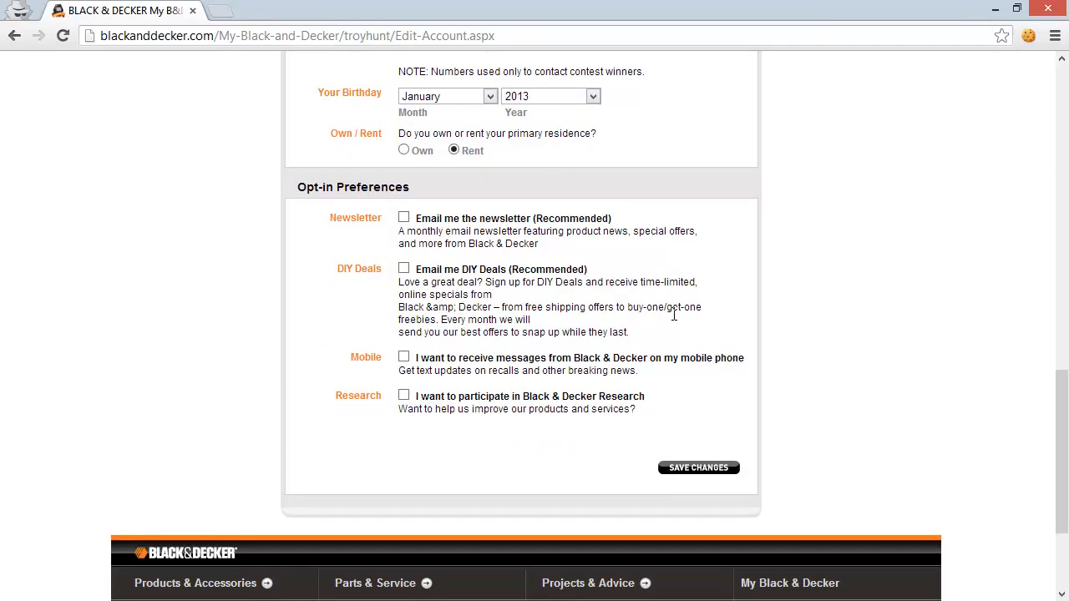
scroll("up", 3)
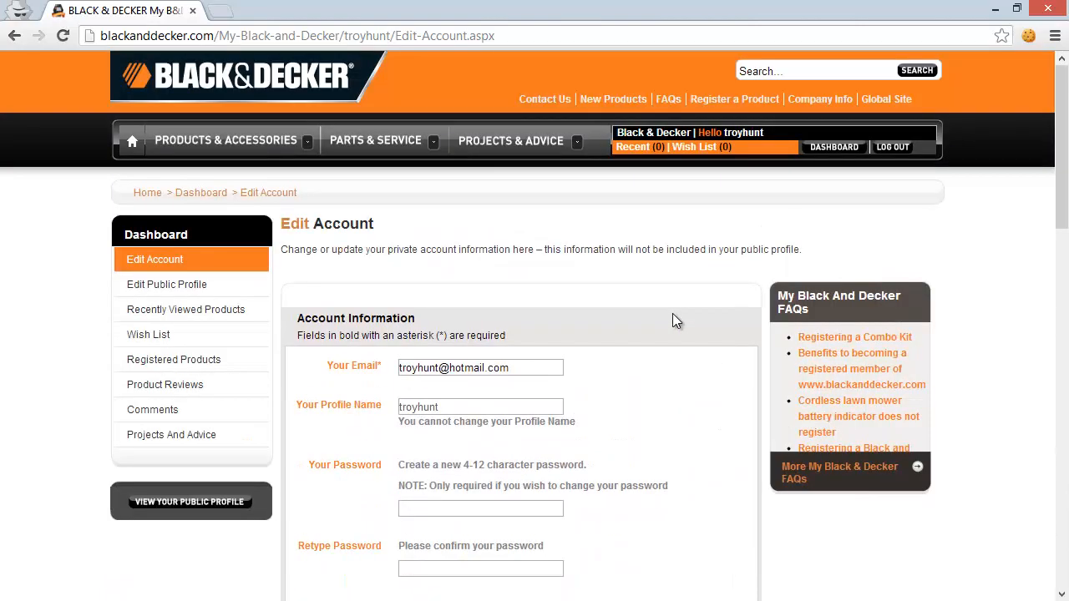